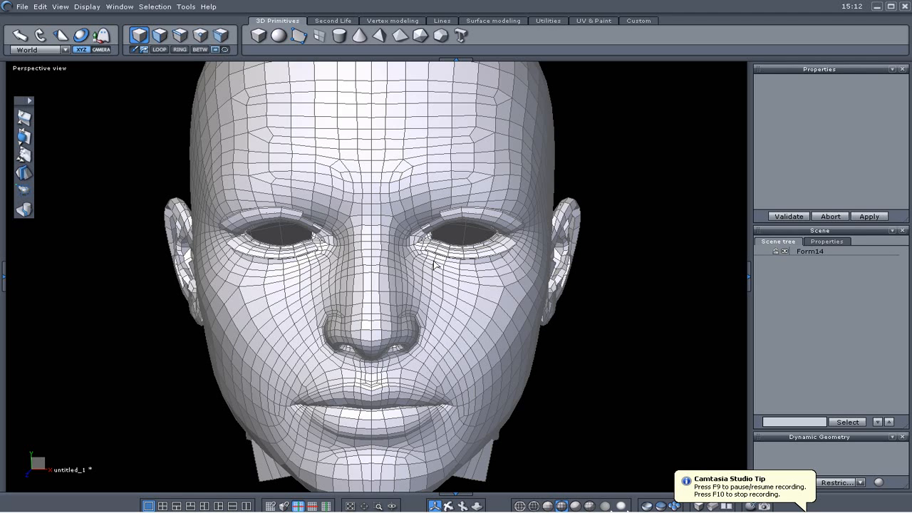
pyautogui.moveTo(484, 274)
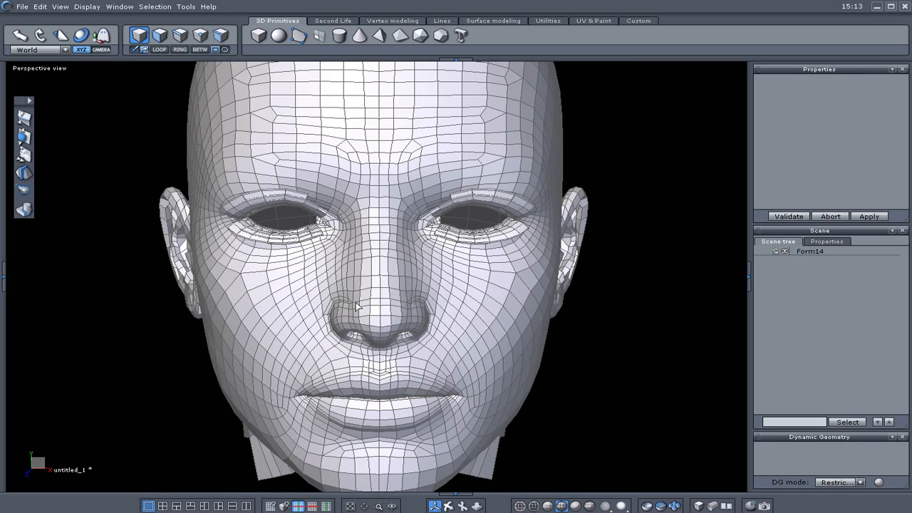
pyautogui.moveTo(400, 254)
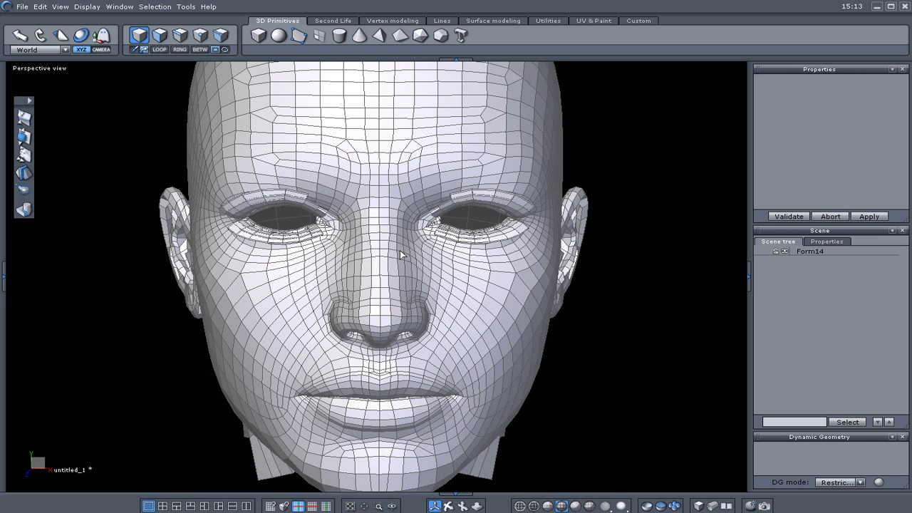
pyautogui.moveTo(420, 260)
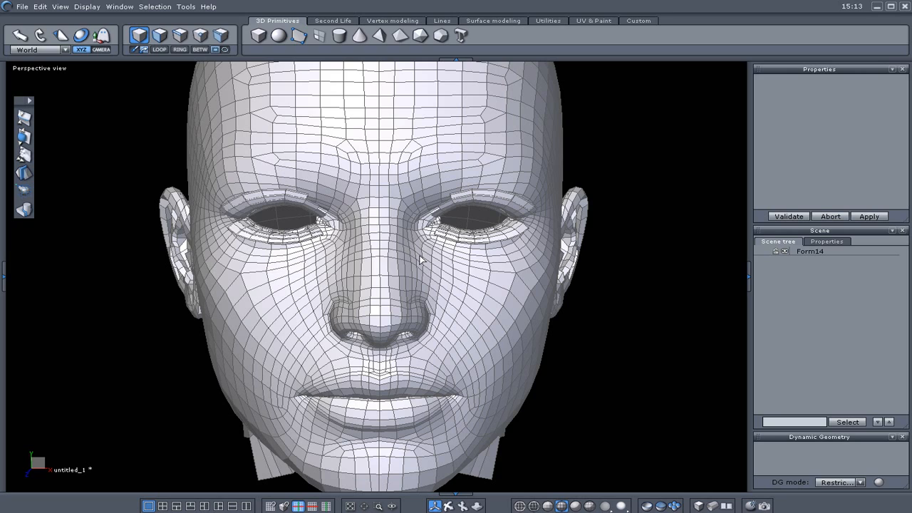
pyautogui.moveTo(404, 254)
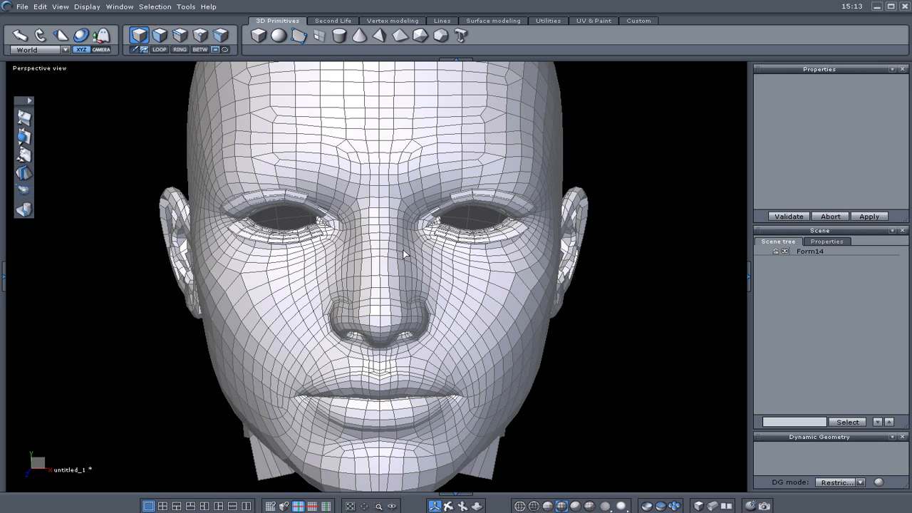
pyautogui.moveTo(384, 239)
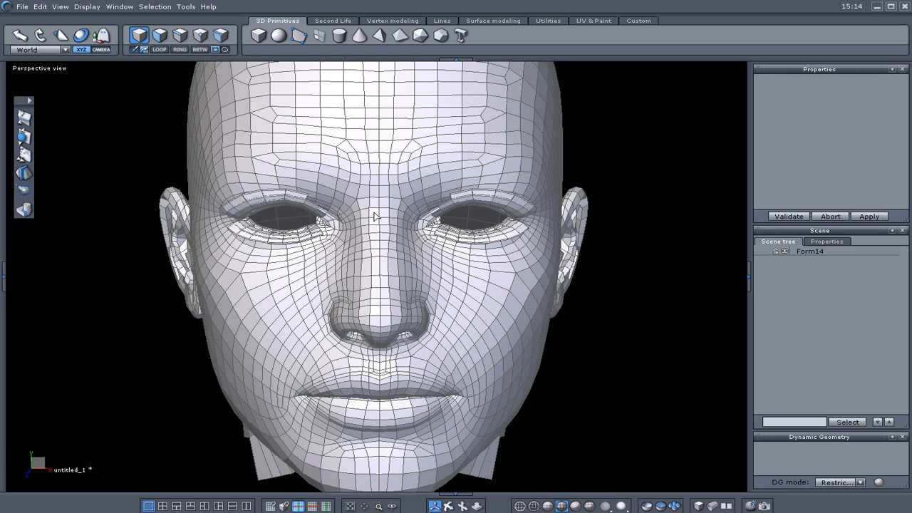
pyautogui.moveTo(405, 240)
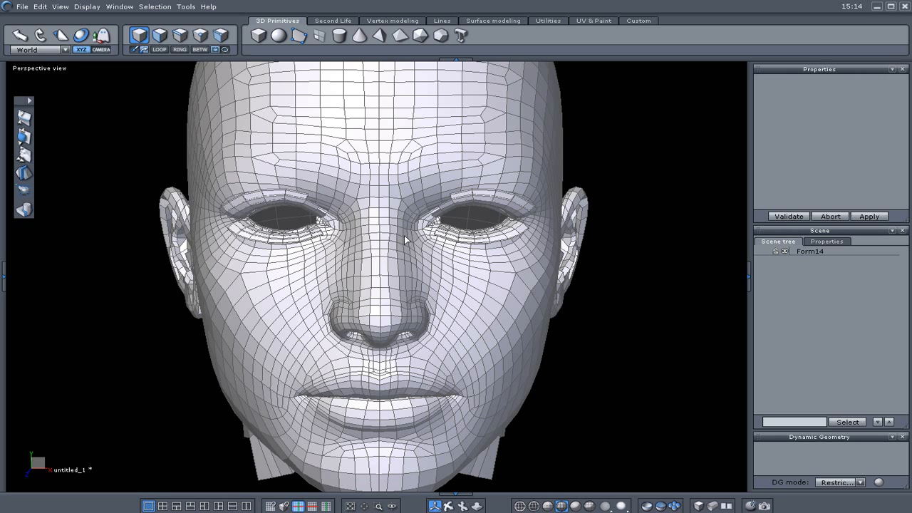
pyautogui.moveTo(137, 497)
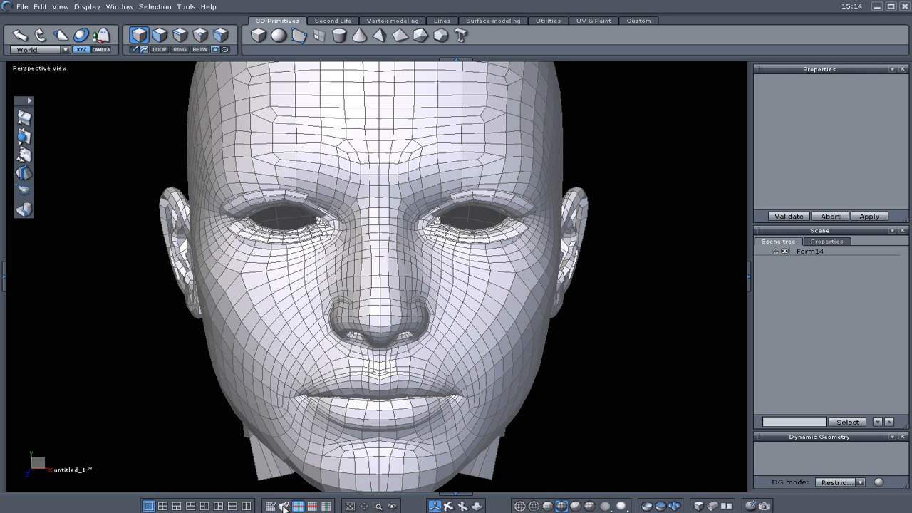
pyautogui.moveTo(274, 506)
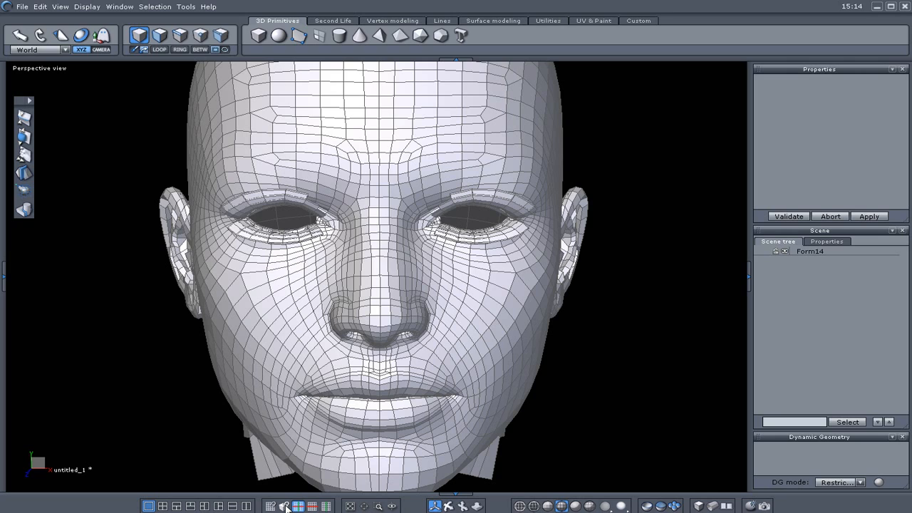
# Step: Review the snapping options and accept the display preferences from the Edit menu
pyautogui.click(284, 506)
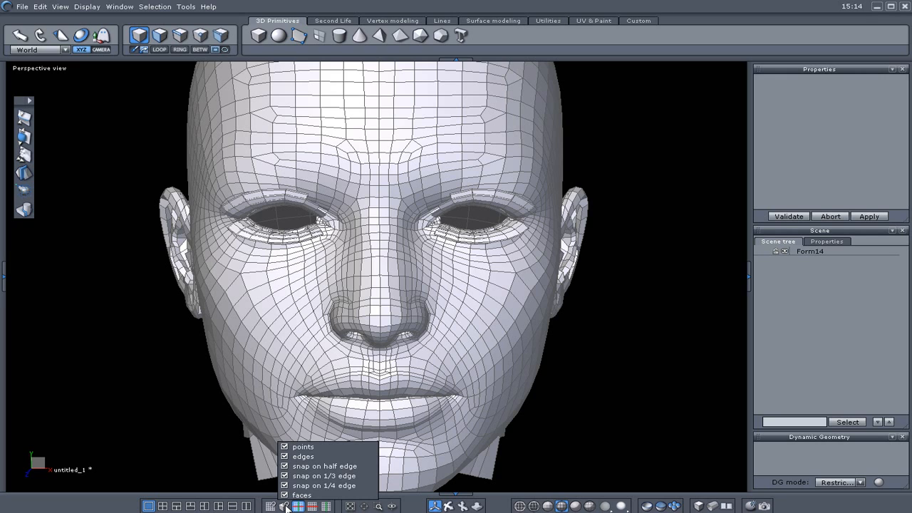
pyautogui.click(595, 385)
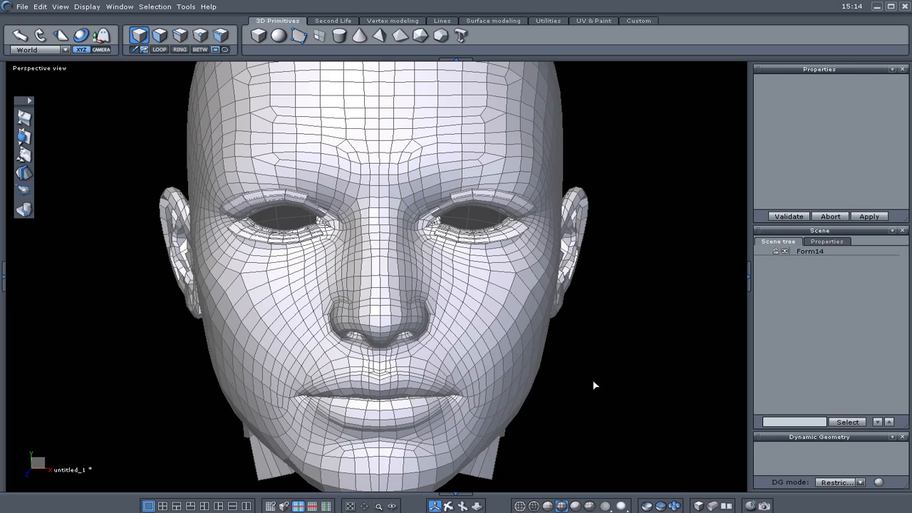
pyautogui.click(39, 6)
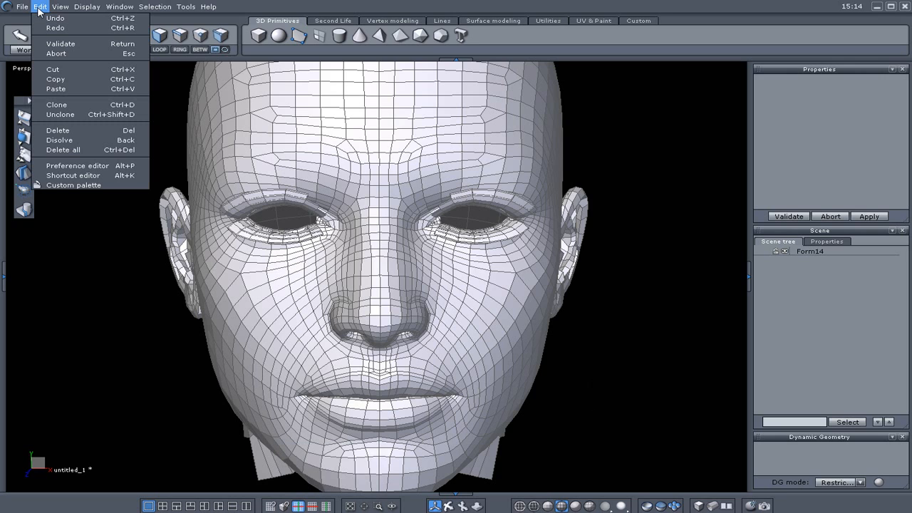
pyautogui.moveTo(77, 165)
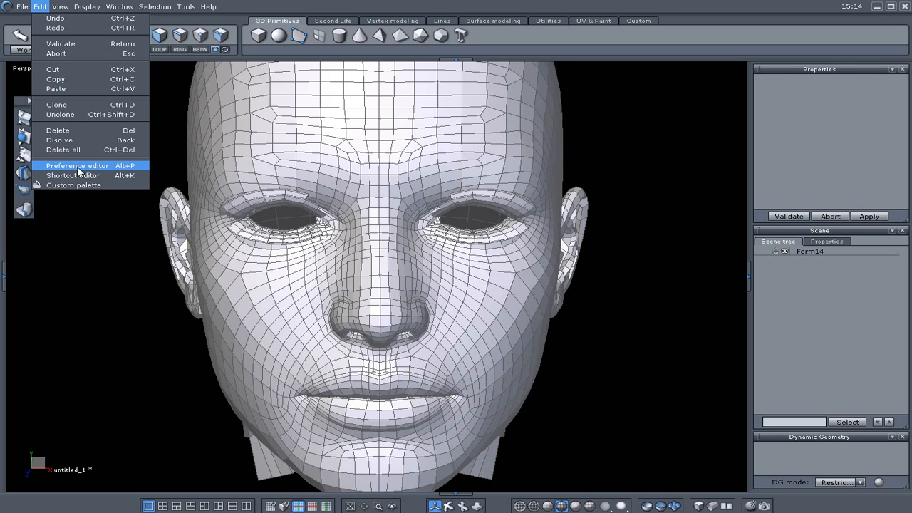
pyautogui.click(76, 165)
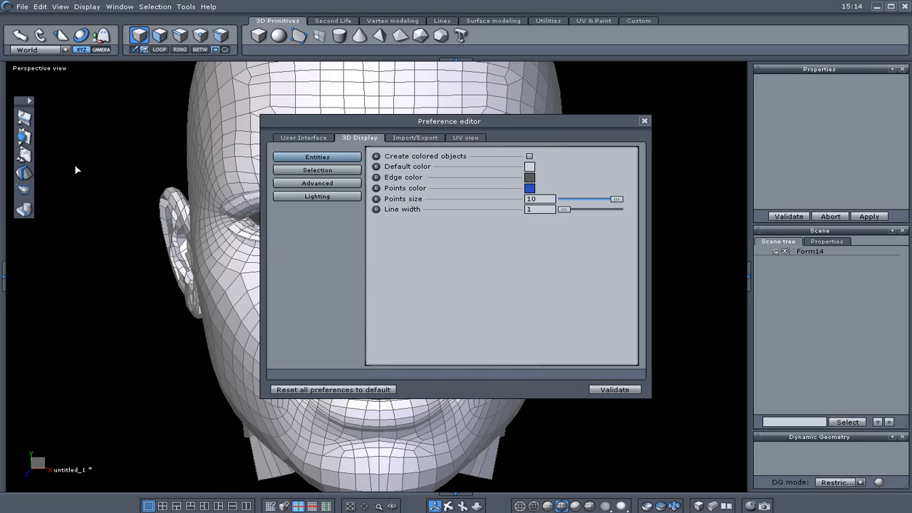
pyautogui.moveTo(413, 206)
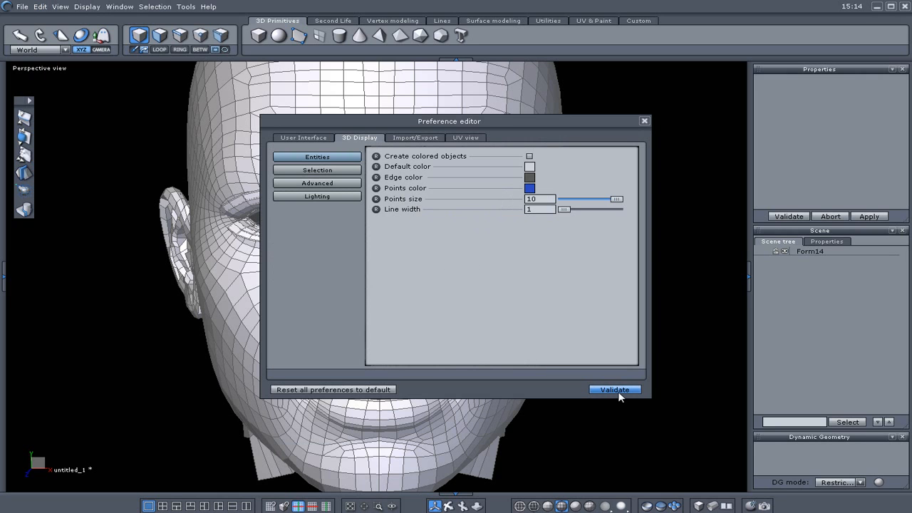
pyautogui.click(614, 389)
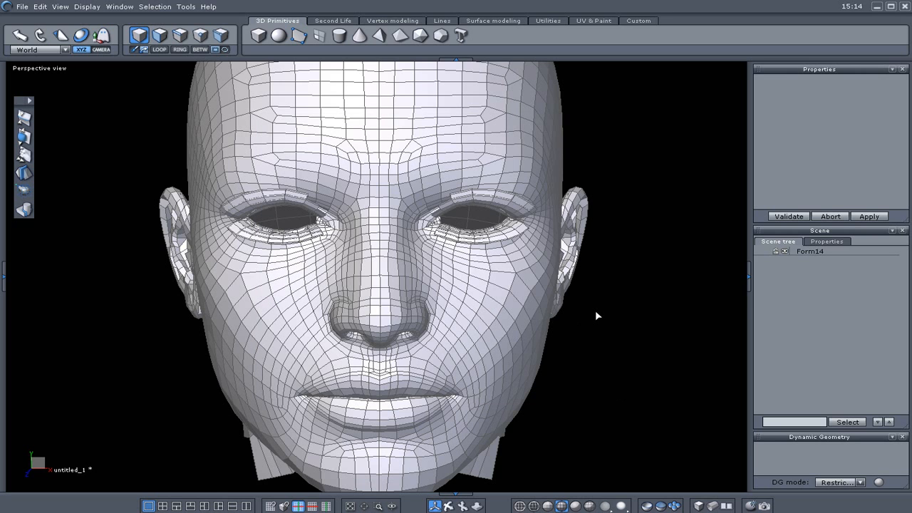
pyautogui.moveTo(610, 326)
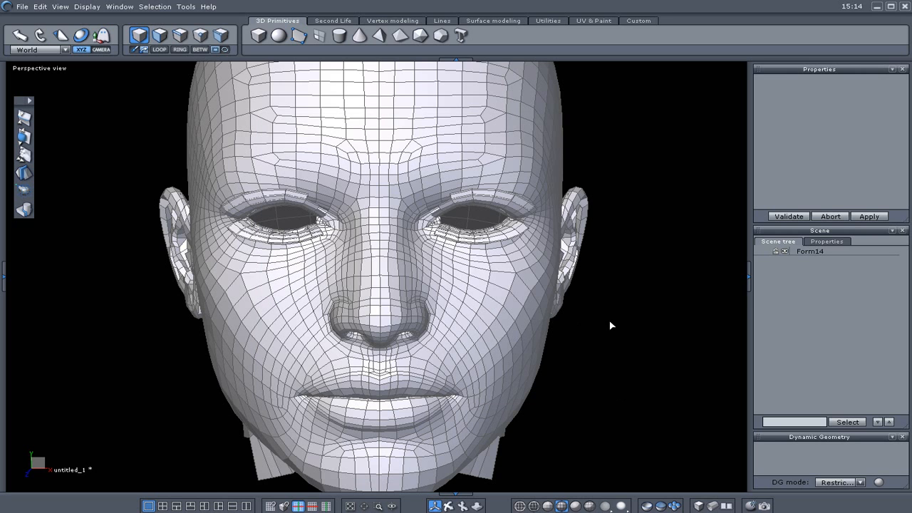
pyautogui.moveTo(651, 287)
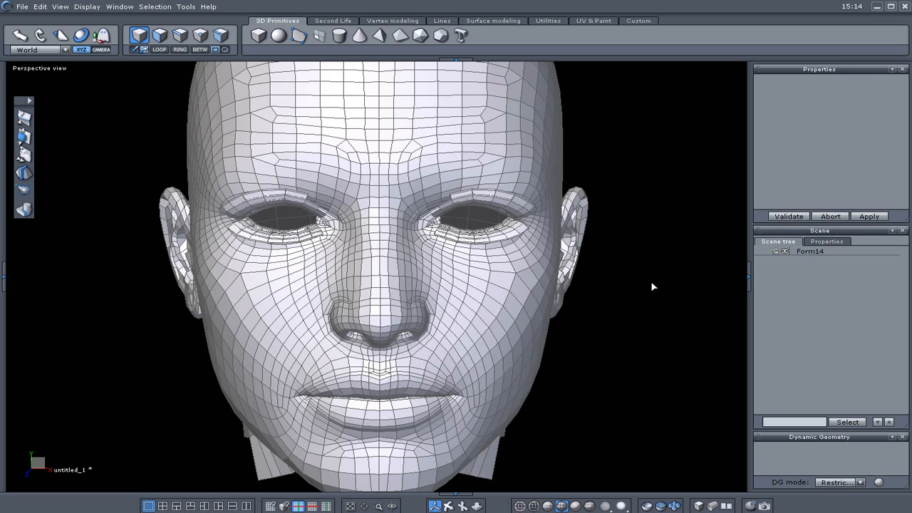
pyautogui.moveTo(634, 290)
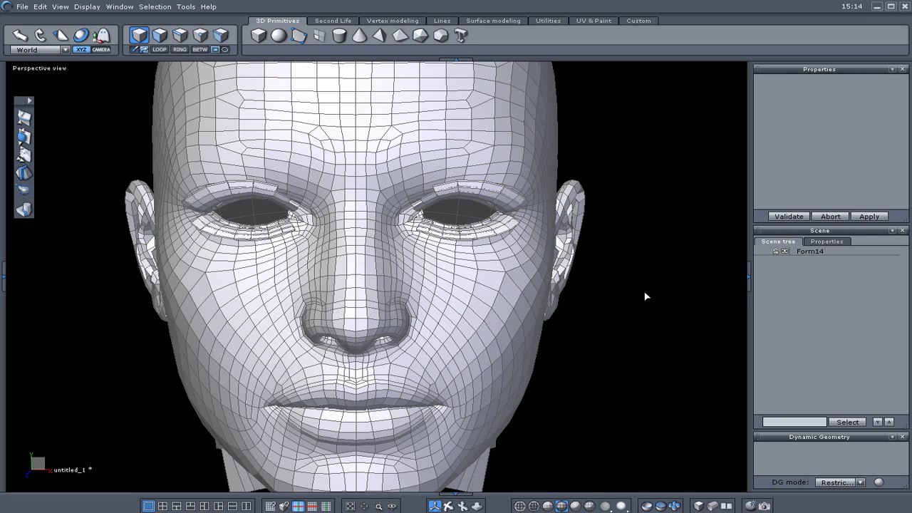
pyautogui.moveTo(617, 286)
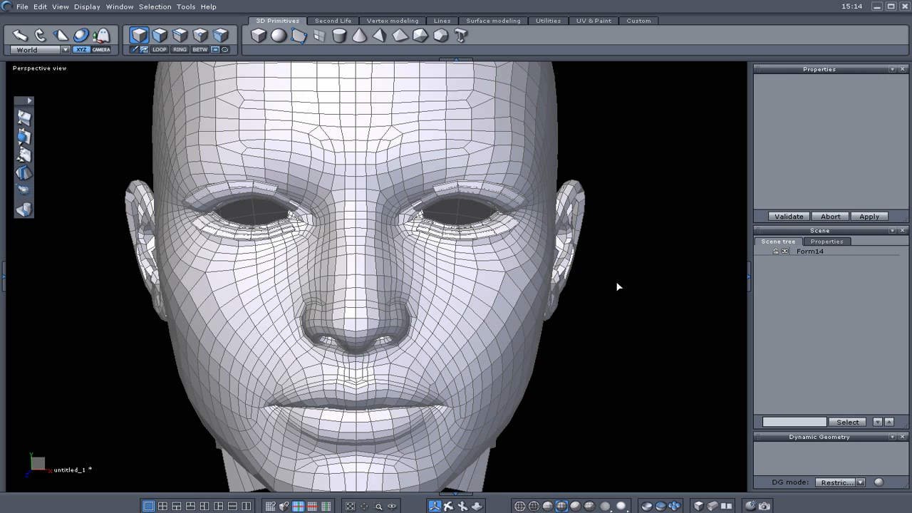
pyautogui.moveTo(618, 279)
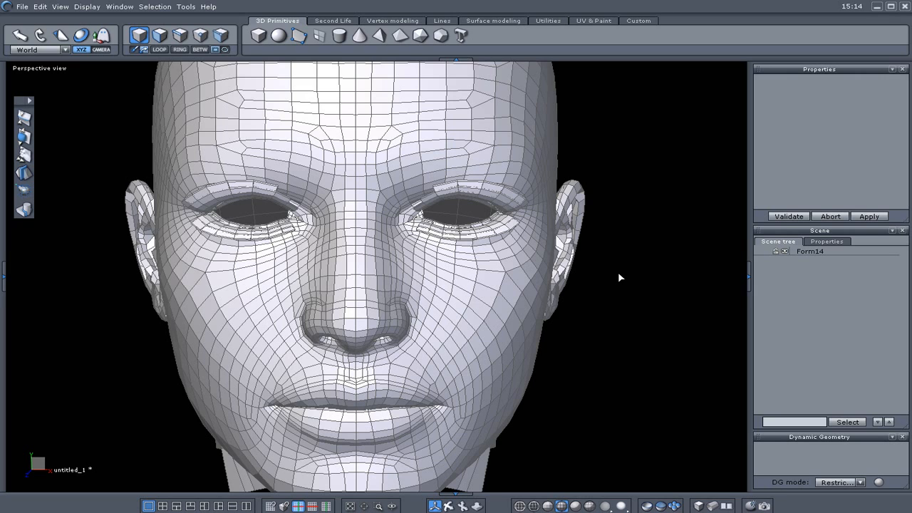
pyautogui.moveTo(629, 268)
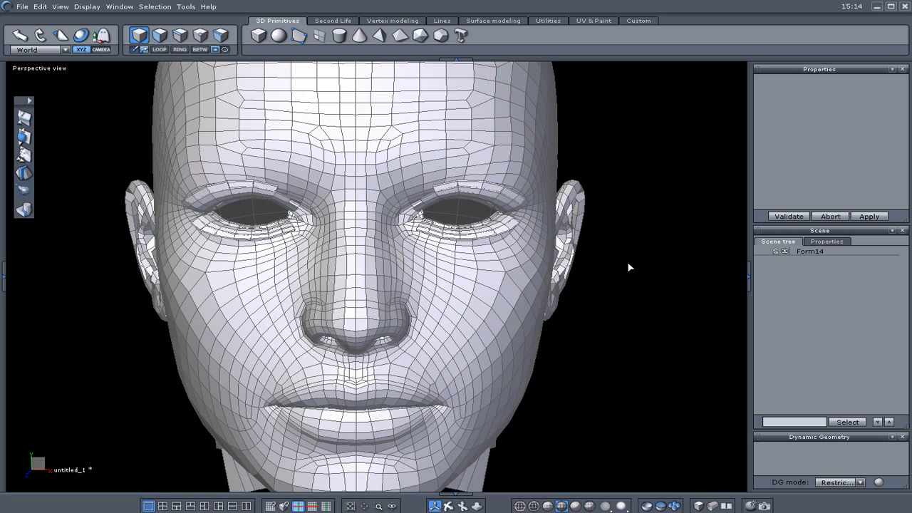
pyautogui.moveTo(636, 272)
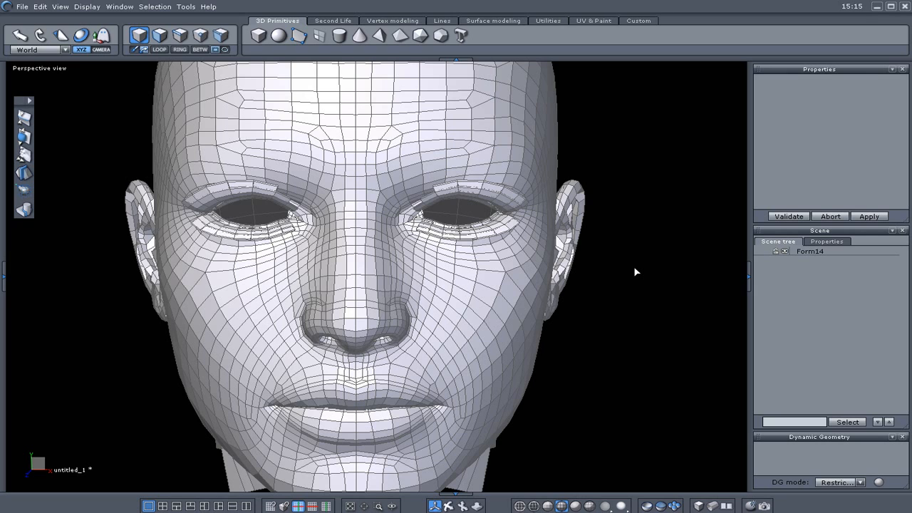
pyautogui.moveTo(475, 144)
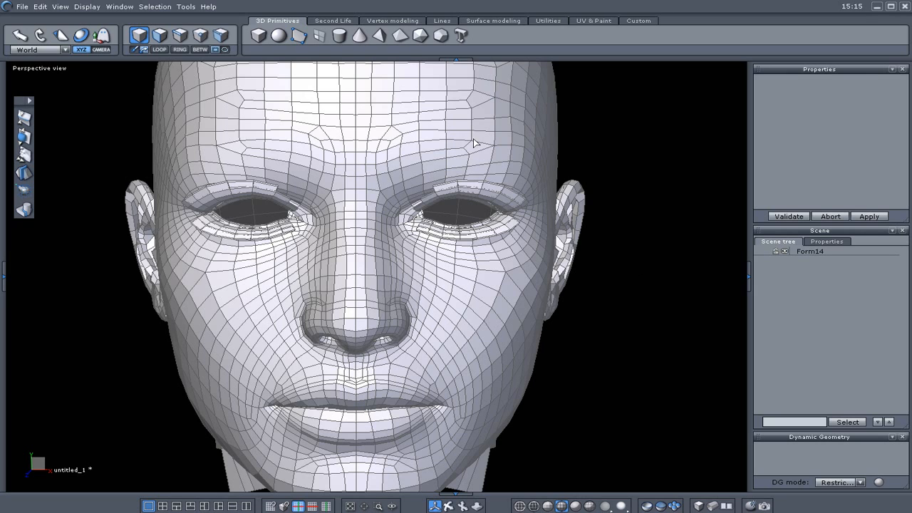
pyautogui.moveTo(299, 35)
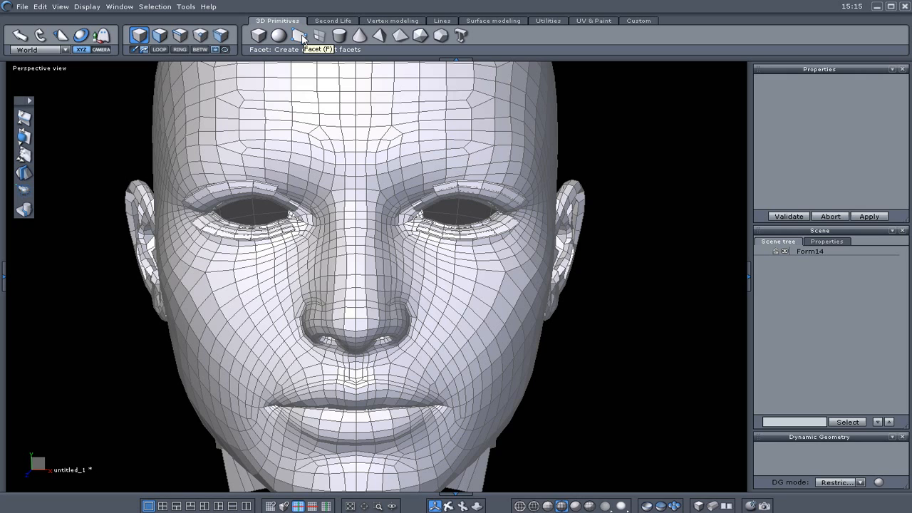
# Step: Build the Form19 facet by snapping points on the forehead, brow and centre line
pyautogui.click(301, 37)
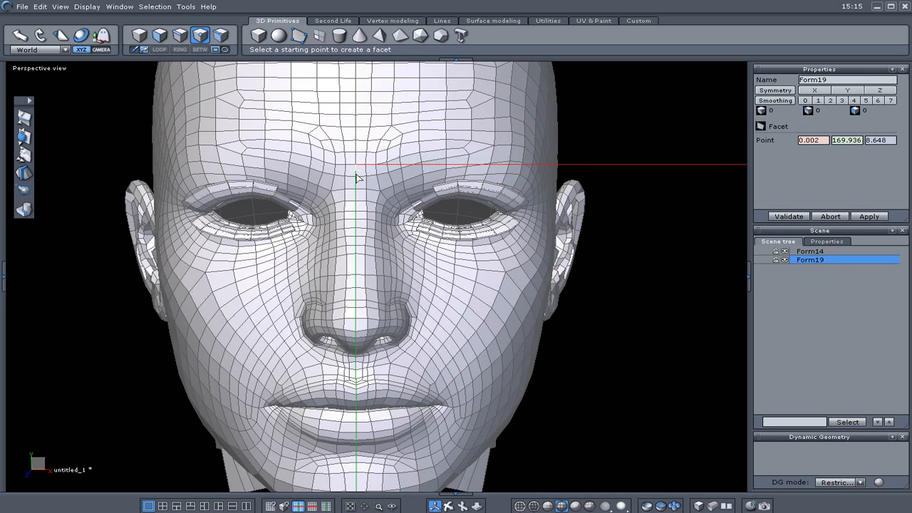
pyautogui.click(356, 178)
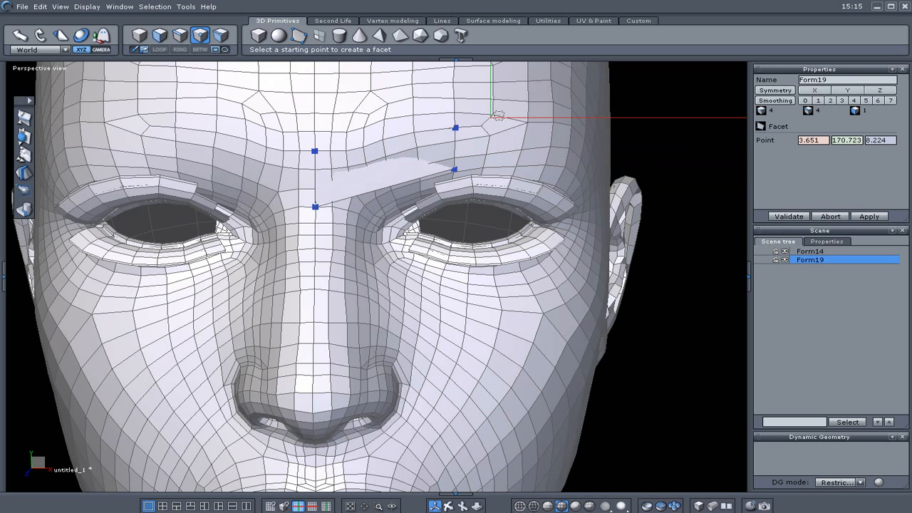
pyautogui.click(455, 127)
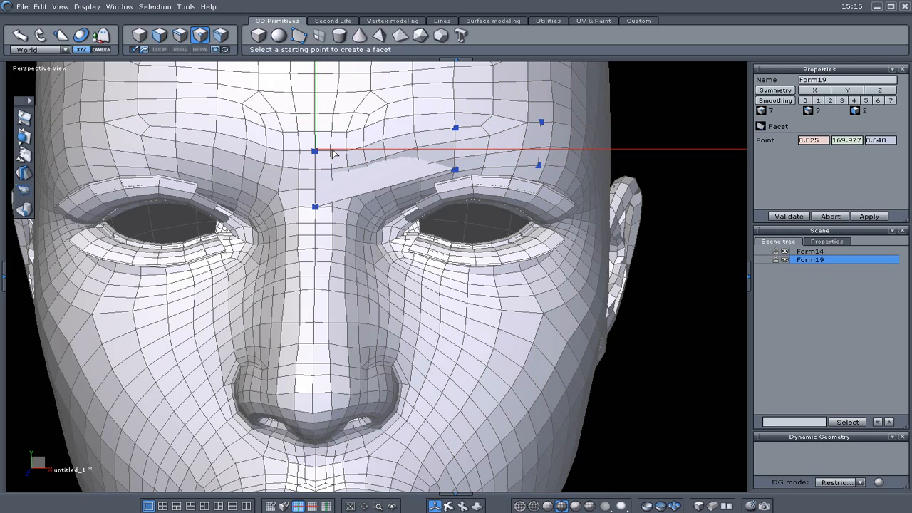
pyautogui.click(313, 150)
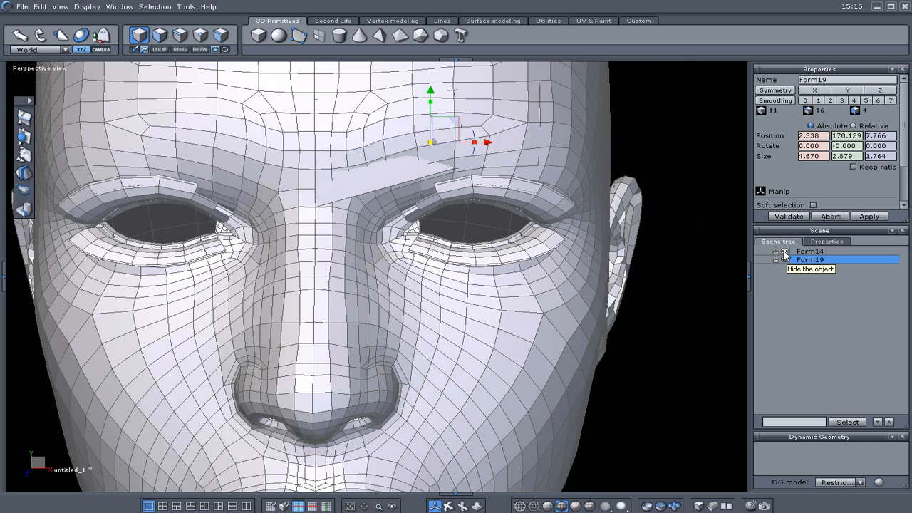
# Step: Hide the Form14 head mesh and right-click a point on the facet's seam
pyautogui.click(784, 251)
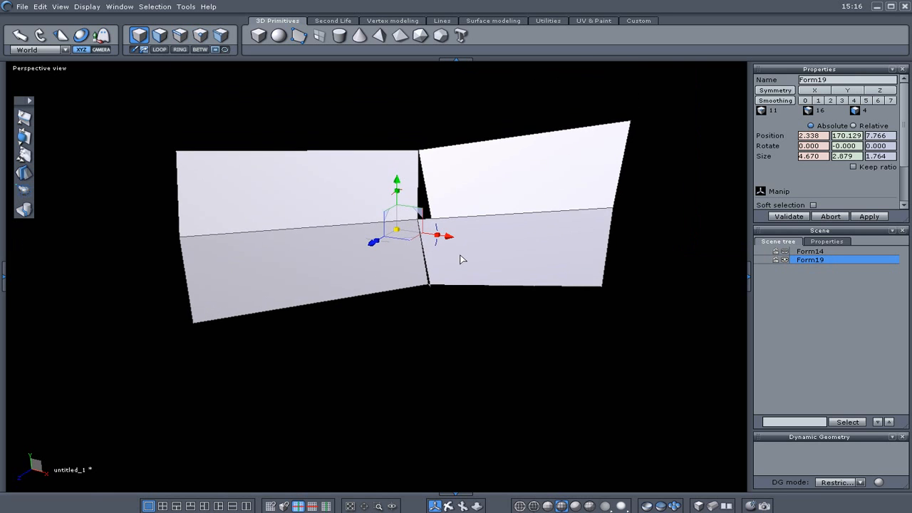
pyautogui.rightClick(460, 258)
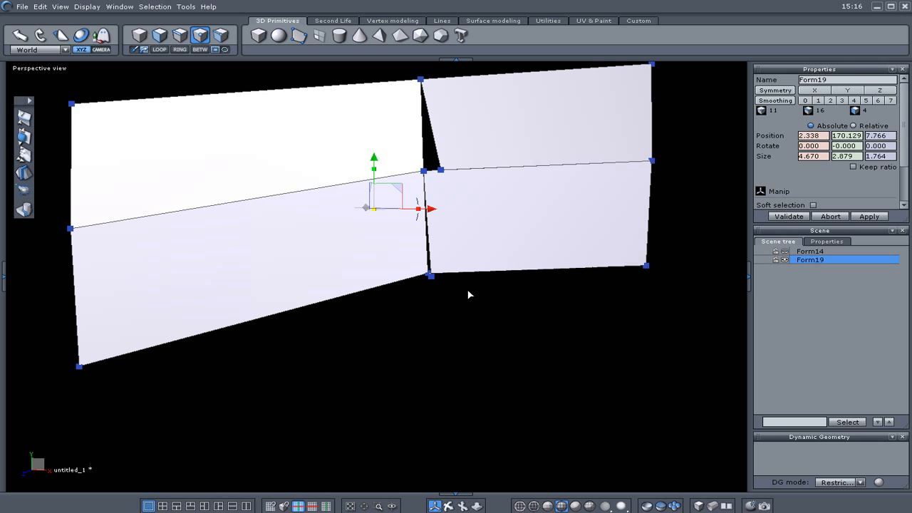
pyautogui.moveTo(449, 325)
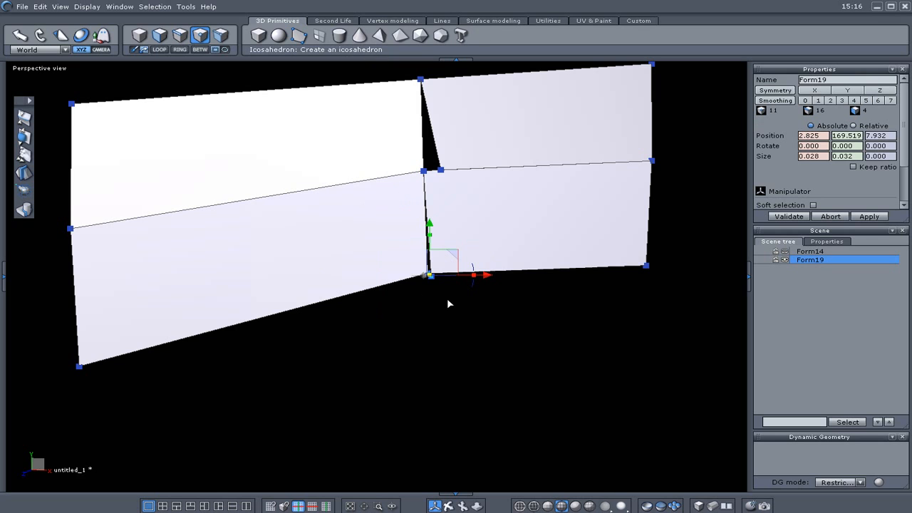
# Step: Weld Form19's duplicate seam vertices using Weld points in the Vertex modeling tools
pyautogui.click(393, 20)
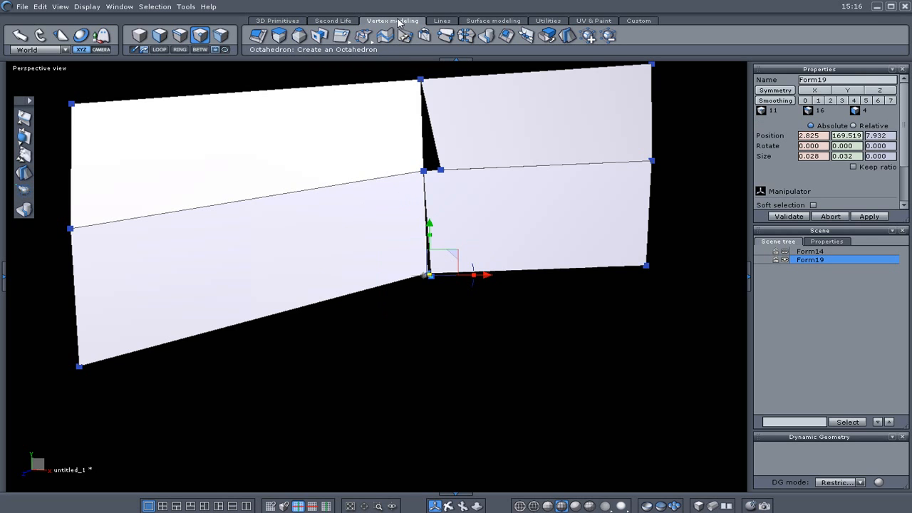
pyautogui.moveTo(445, 36)
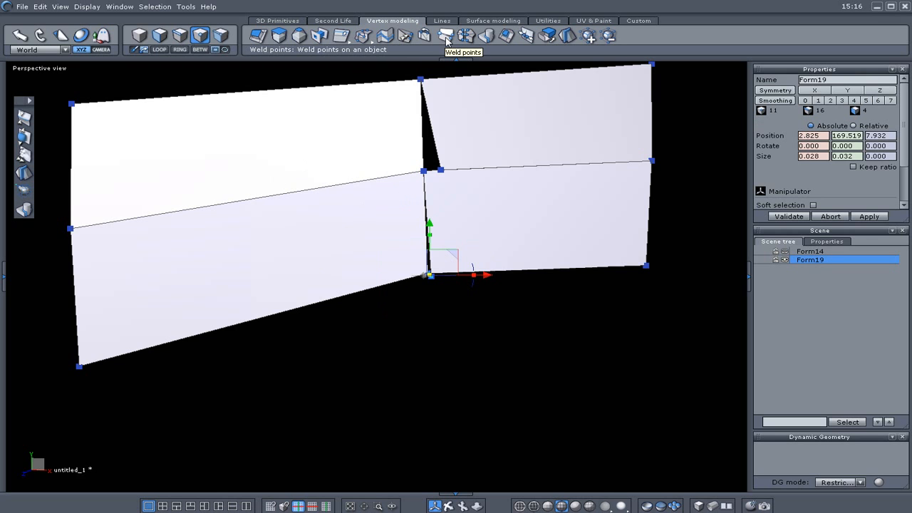
pyautogui.click(444, 36)
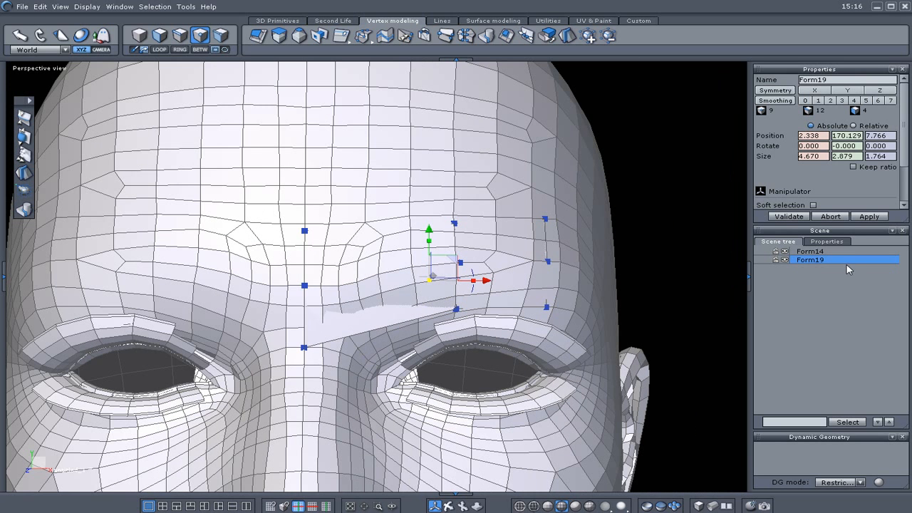
pyautogui.moveTo(798, 279)
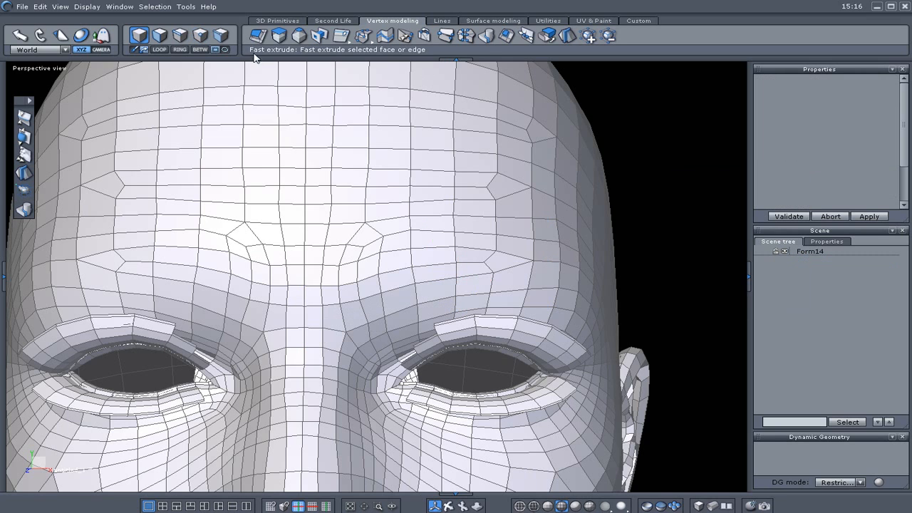
# Step: Draw polylines Curve2 and Curve3 across the brow, then select Curve2
pyautogui.click(441, 21)
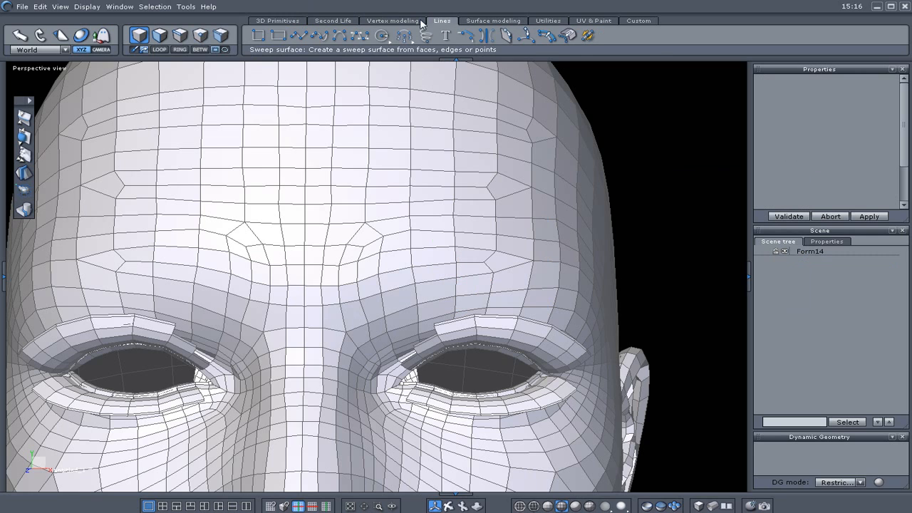
pyautogui.moveTo(298, 35)
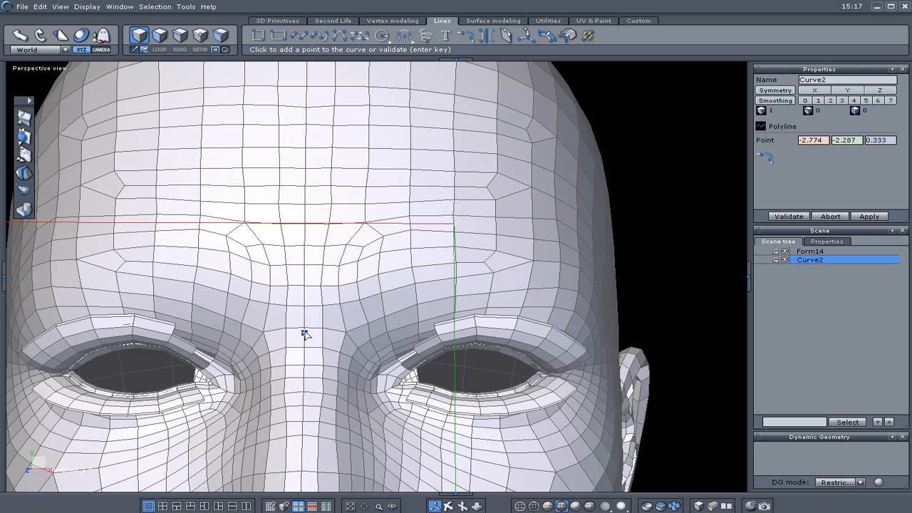
pyautogui.click(305, 333)
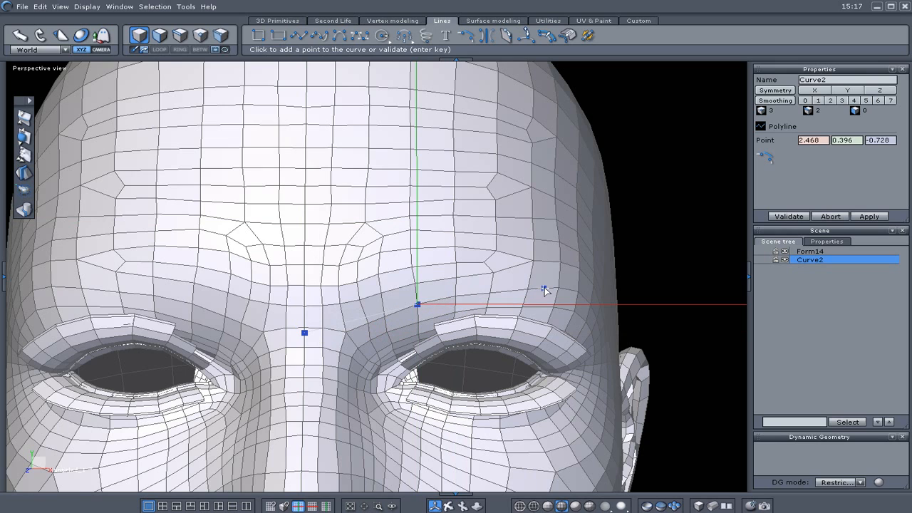
pyautogui.click(544, 287)
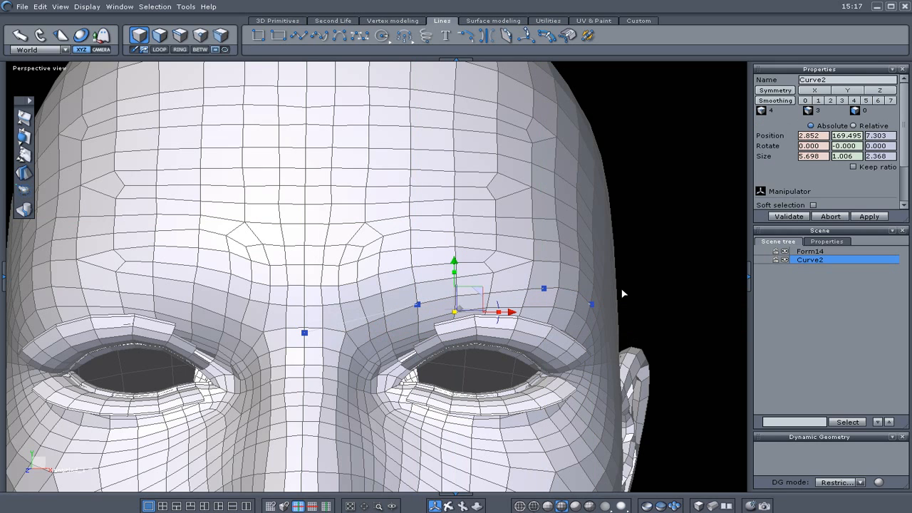
pyautogui.click(298, 36)
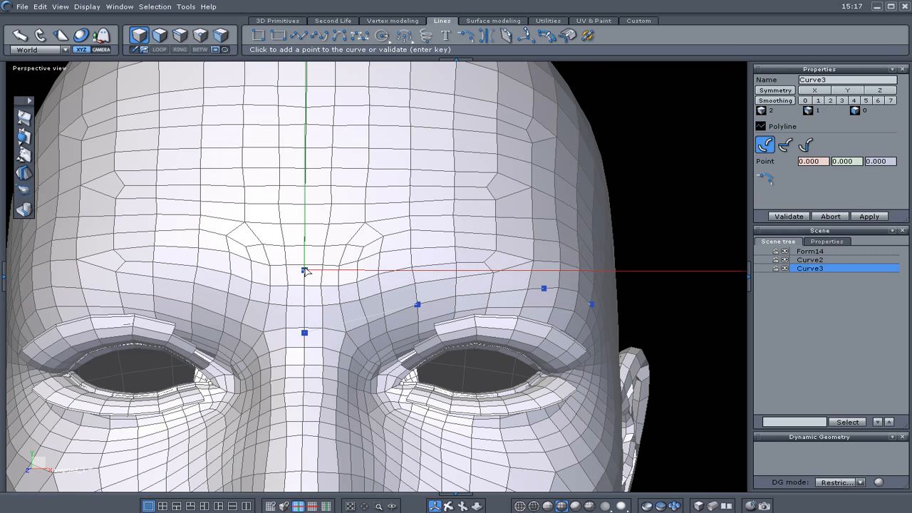
pyautogui.click(409, 248)
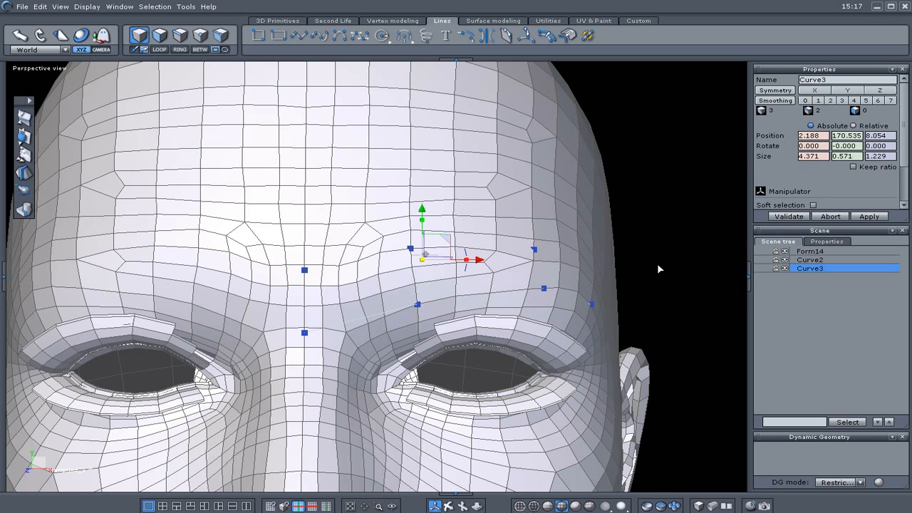
pyautogui.moveTo(637, 311)
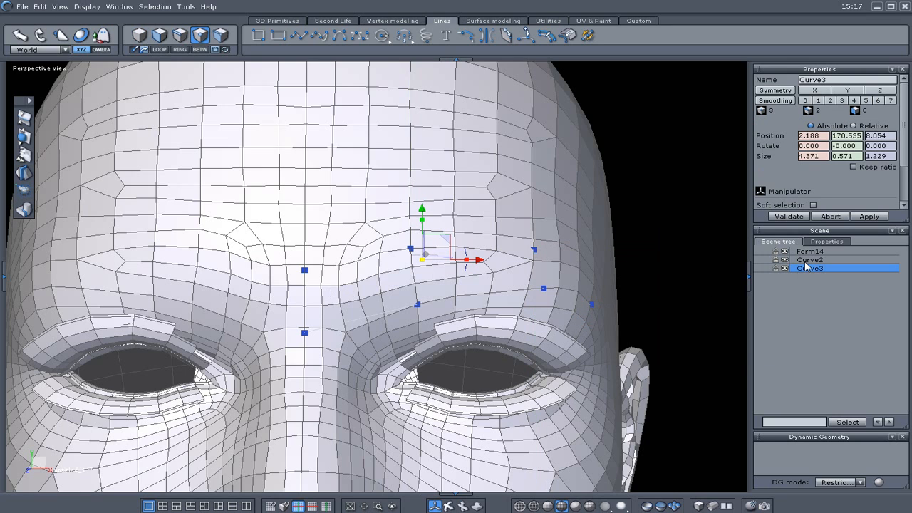
pyautogui.click(810, 259)
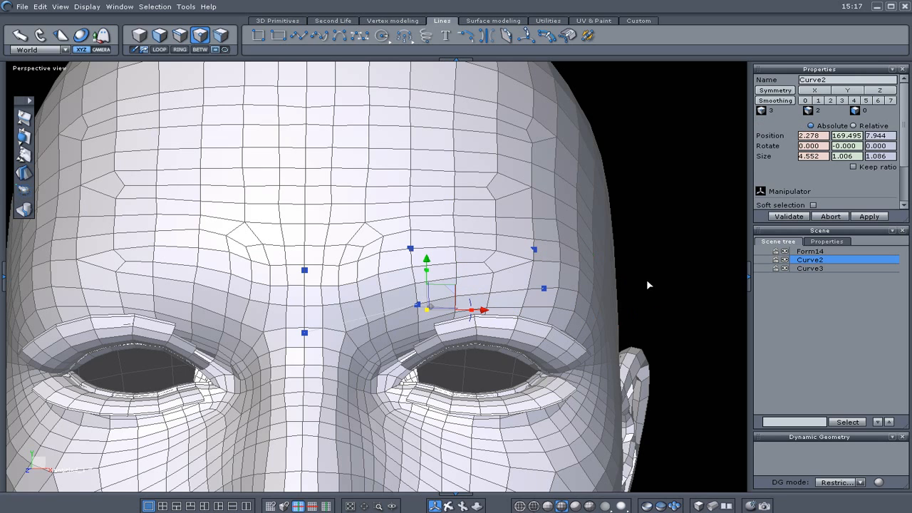
pyautogui.moveTo(787, 253)
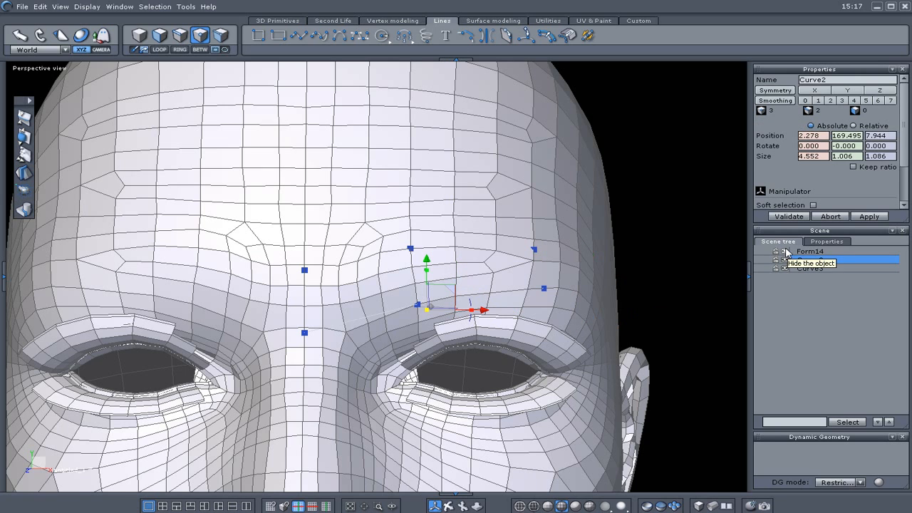
# Step: Hide the head and create ruled surface Form20 between Curve2 and Curve3
pyautogui.click(784, 251)
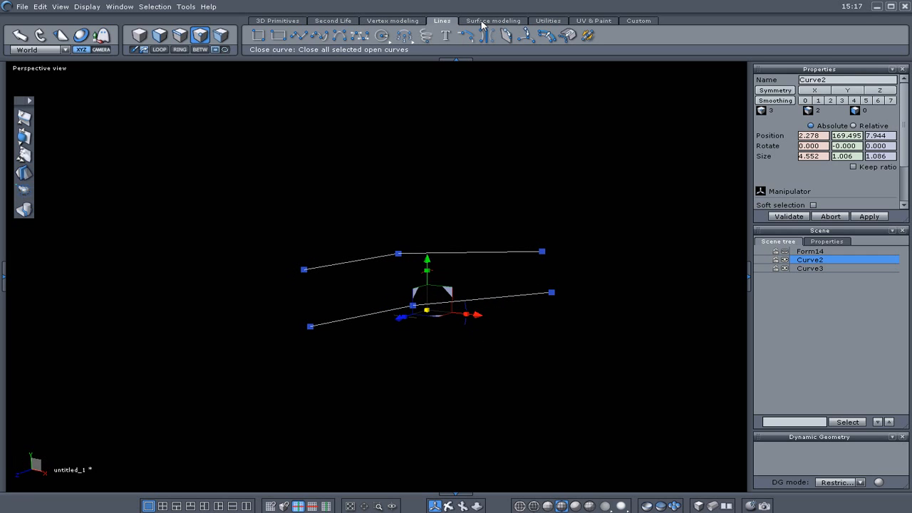
pyautogui.click(492, 20)
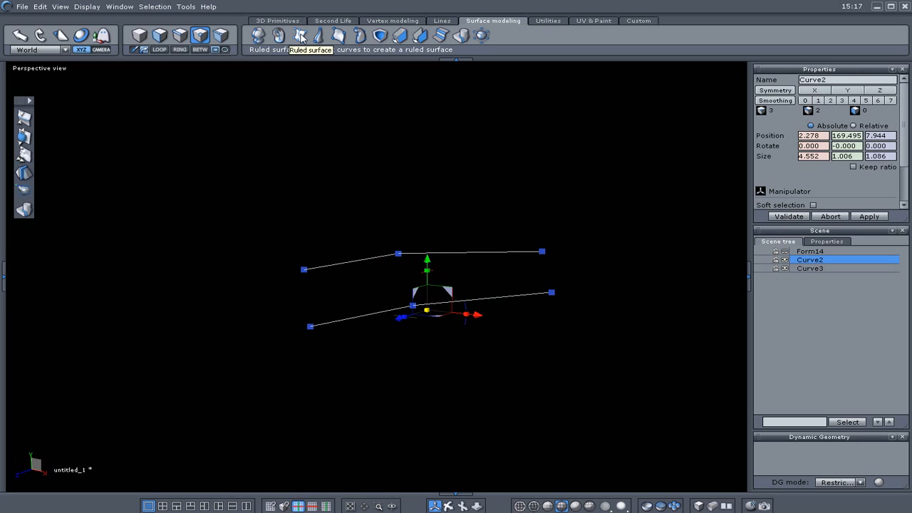
pyautogui.click(300, 36)
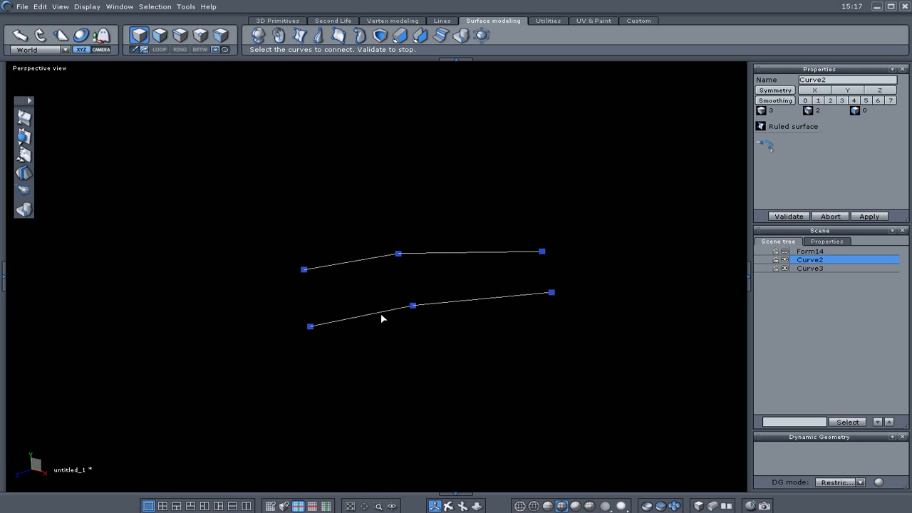
pyautogui.click(787, 215)
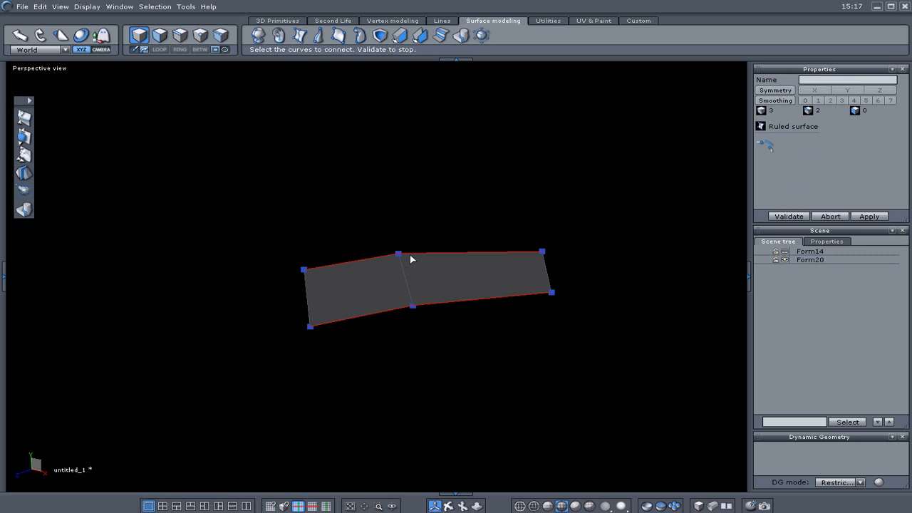
pyautogui.moveTo(591, 306)
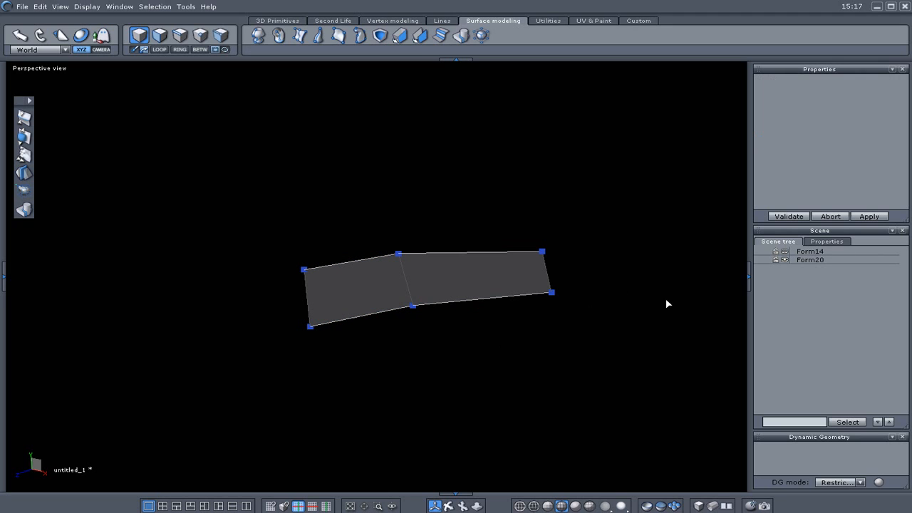
# Step: Select Form20, orbit to view its dark side, and open the Edit menu
pyautogui.click(810, 260)
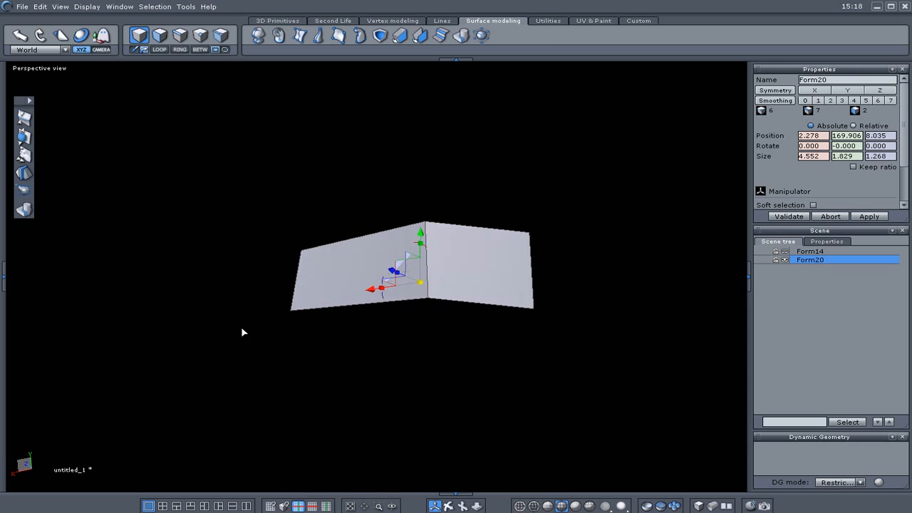
pyautogui.moveTo(244, 332); pyautogui.dragTo(319, 323)
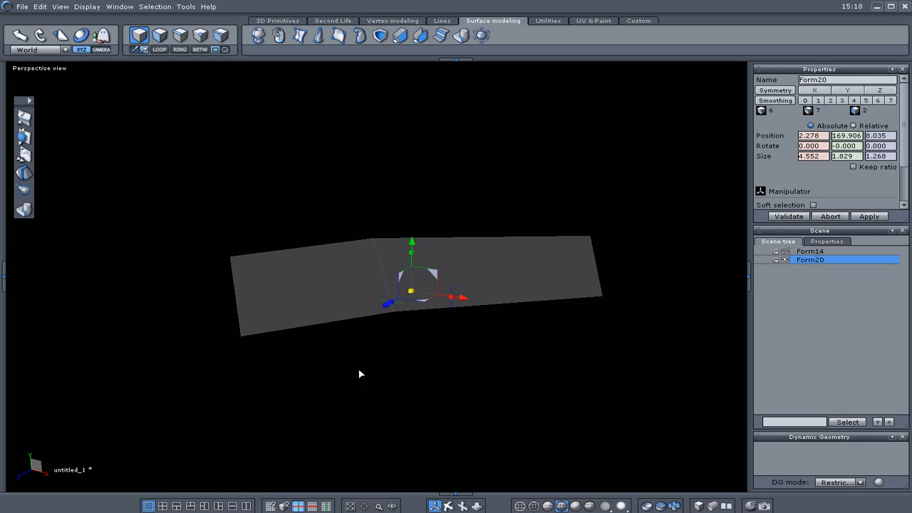
pyautogui.click(40, 6)
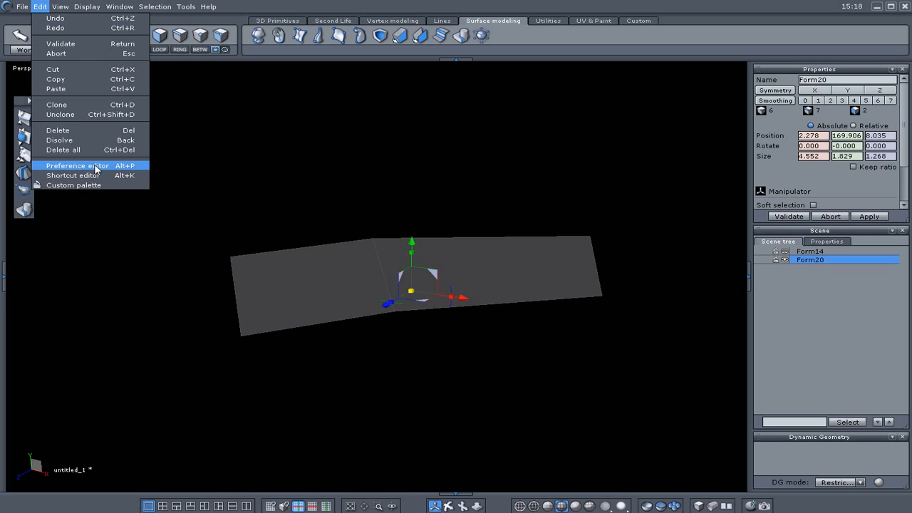
pyautogui.click(76, 165)
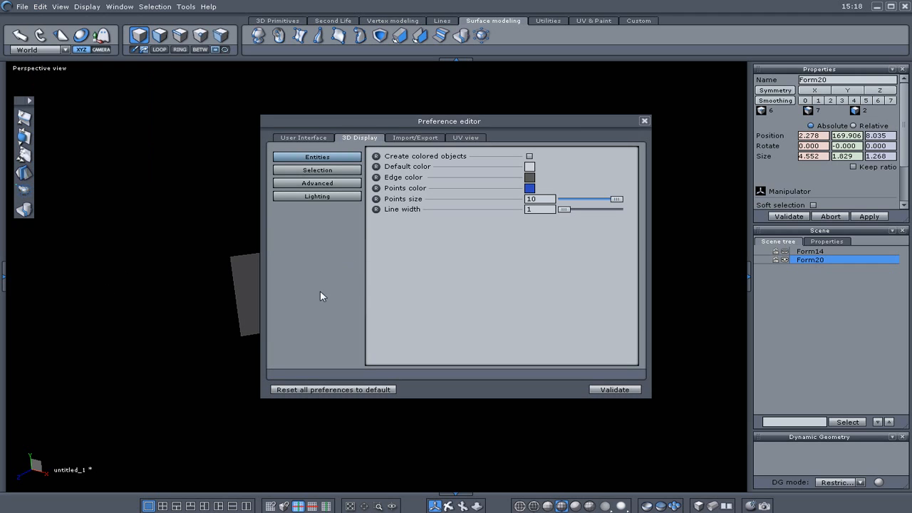
pyautogui.moveTo(310, 223)
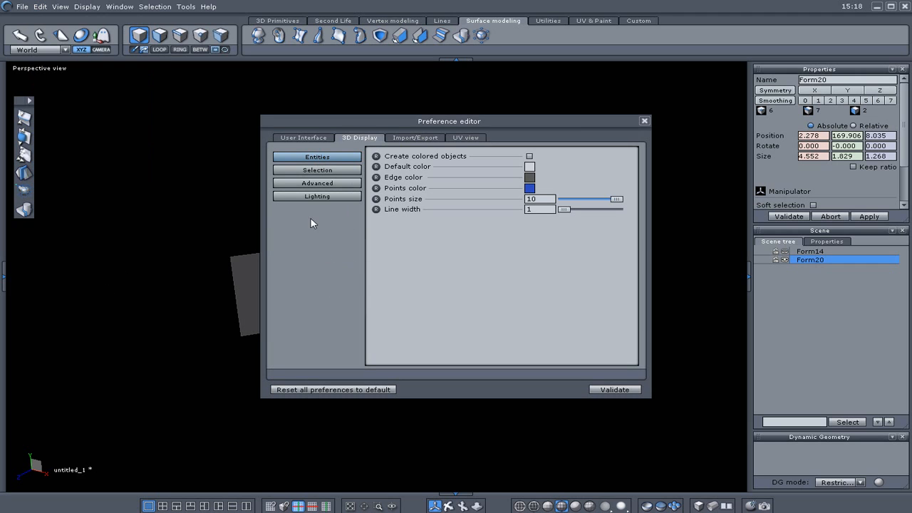
pyautogui.click(317, 183)
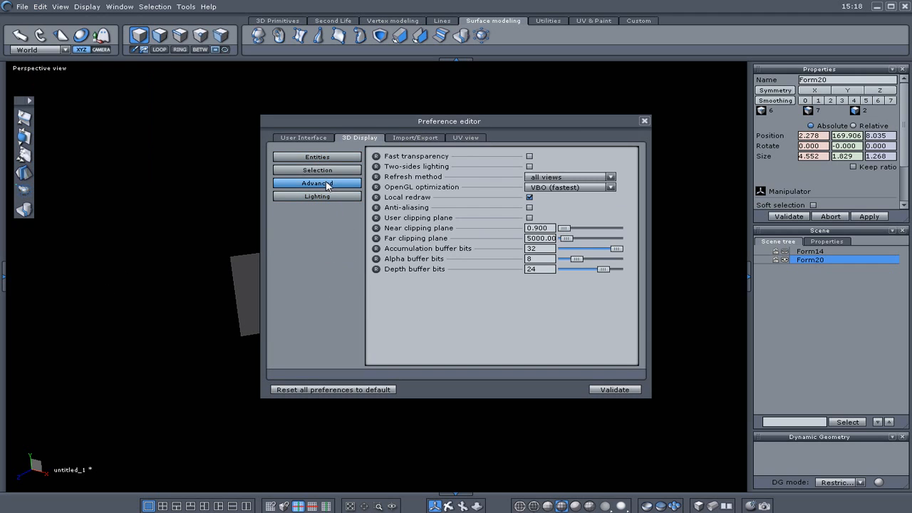
pyautogui.moveTo(317, 248)
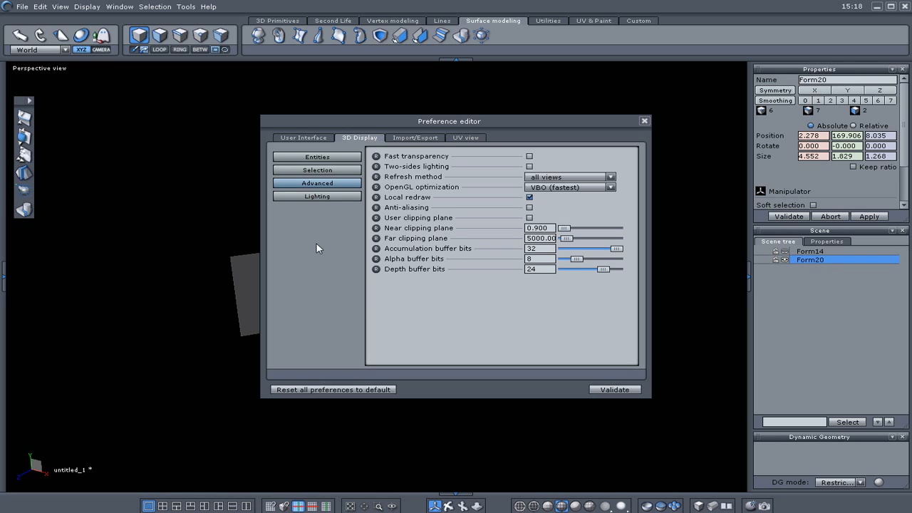
pyautogui.moveTo(391, 178)
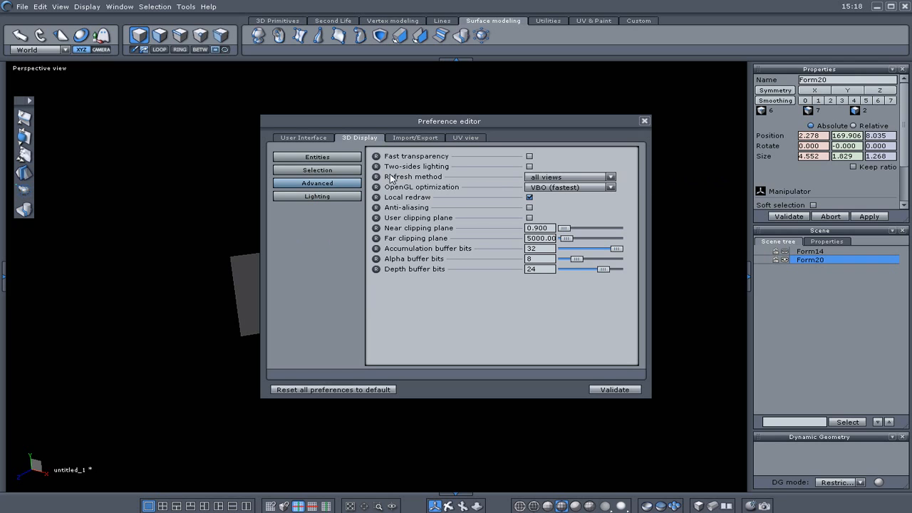
pyautogui.moveTo(477, 173)
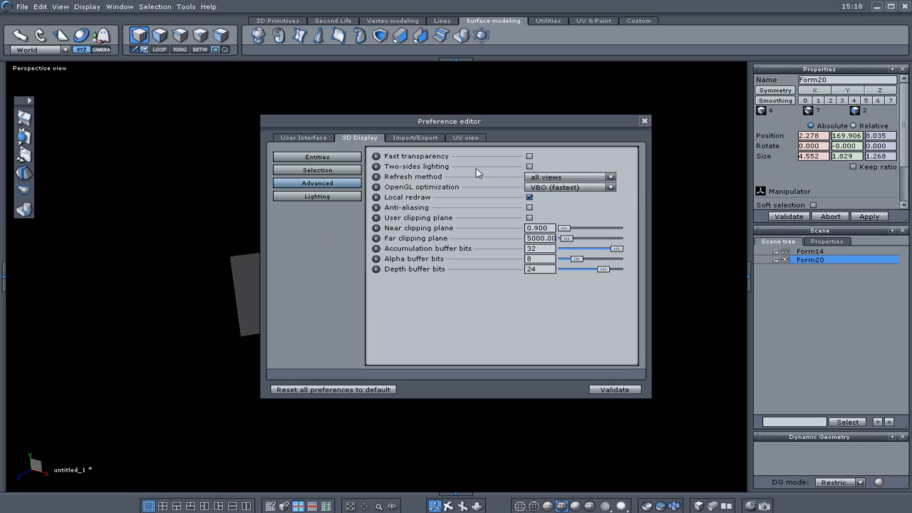
pyautogui.click(614, 389)
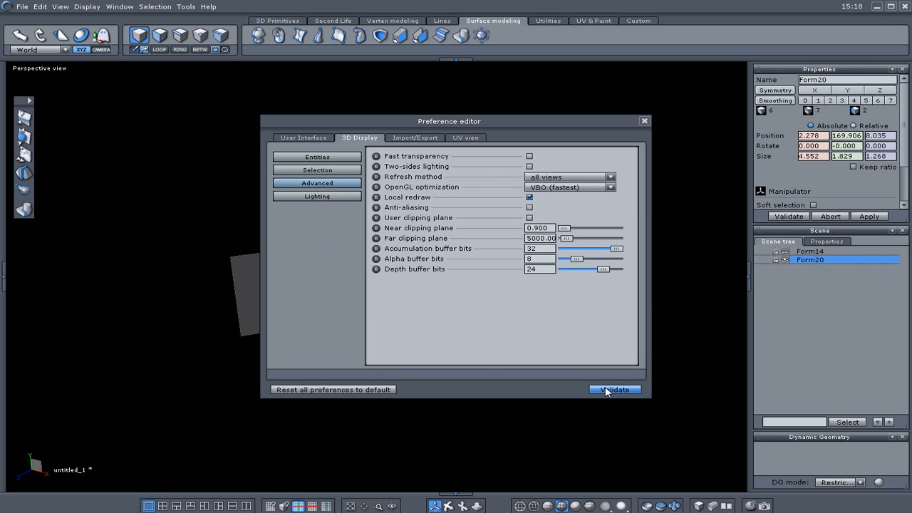
pyautogui.click(614, 390)
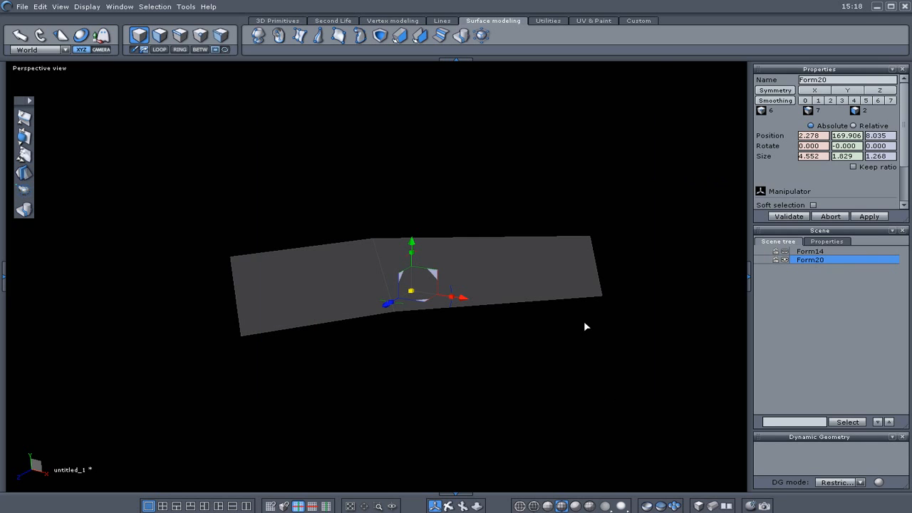
pyautogui.moveTo(586, 326); pyautogui.dragTo(221, 333)
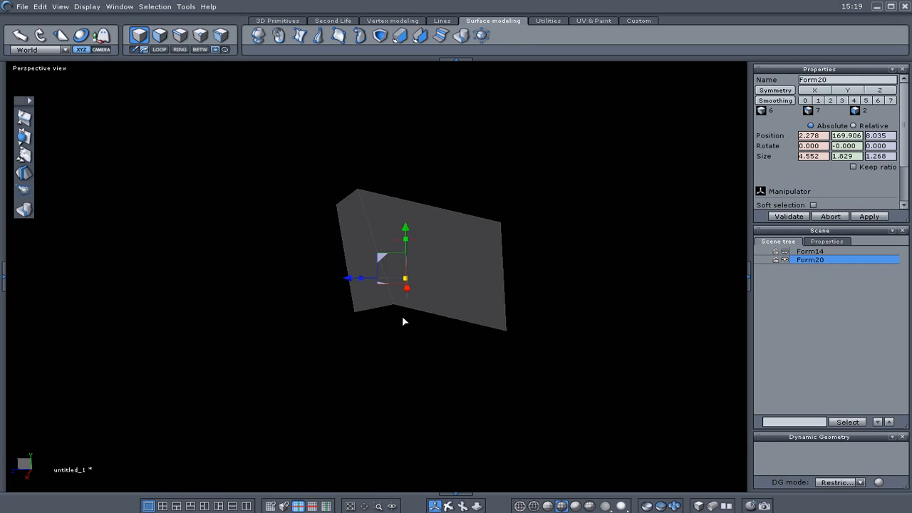
pyautogui.moveTo(404, 322); pyautogui.dragTo(502, 320)
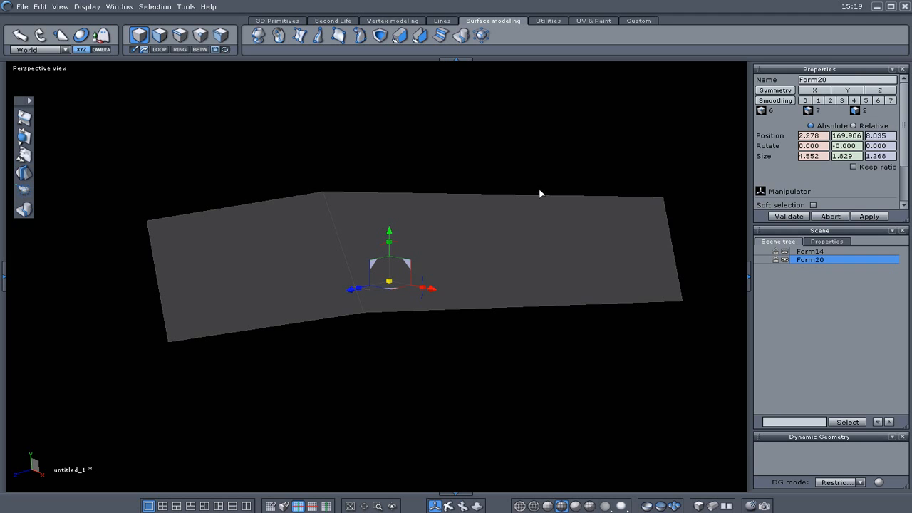
pyautogui.moveTo(540, 194); pyautogui.dragTo(616, 217)
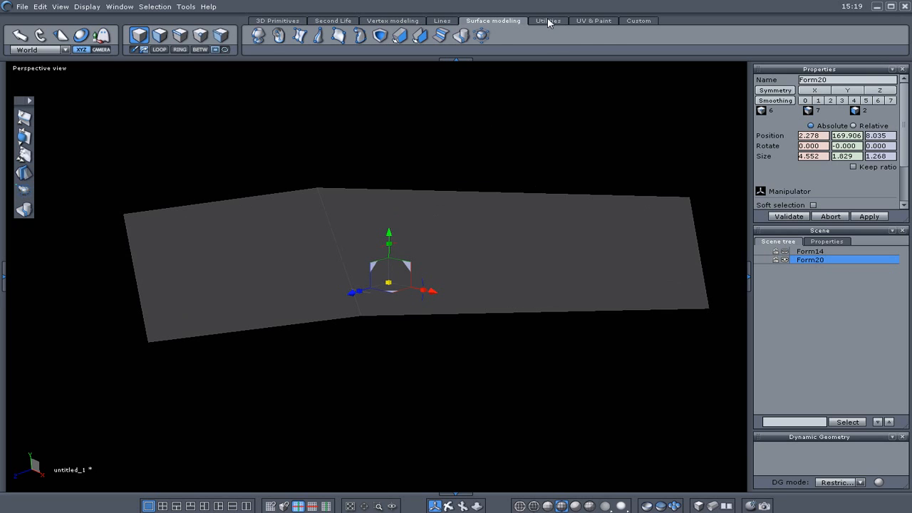
# Step: Invert Form20's normals from the Utilities tools and orbit to confirm it renders bright
pyautogui.click(547, 20)
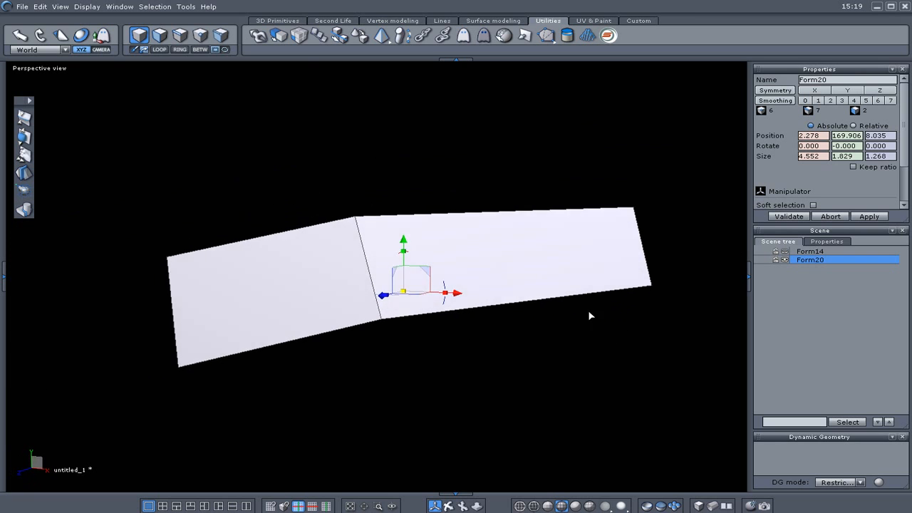
pyautogui.moveTo(589, 315); pyautogui.dragTo(445, 342)
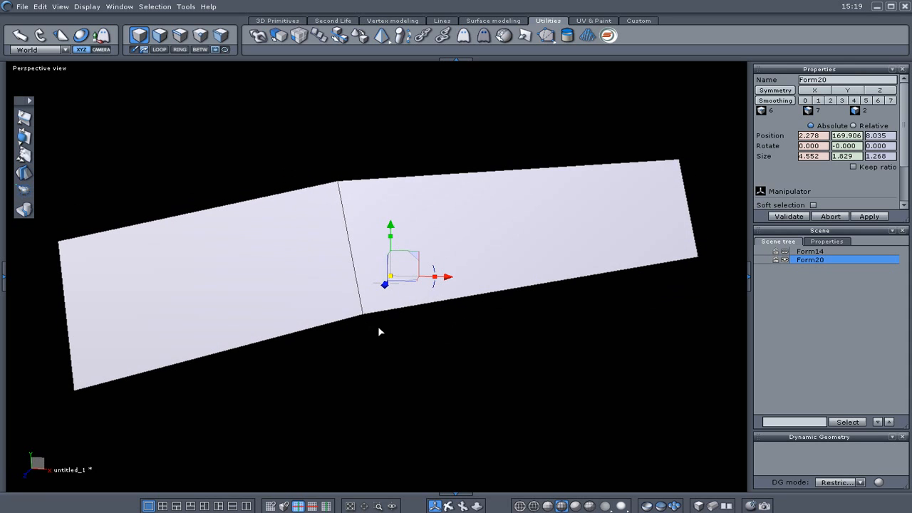
pyautogui.moveTo(548, 334)
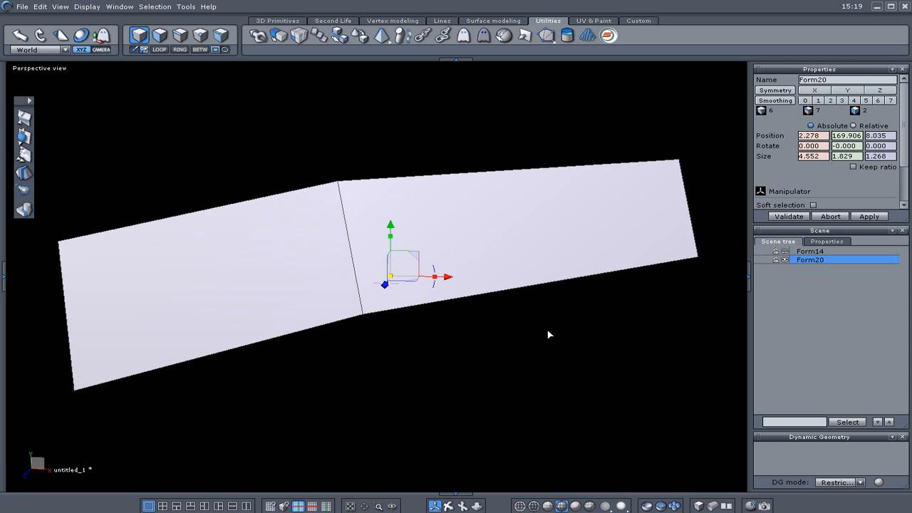